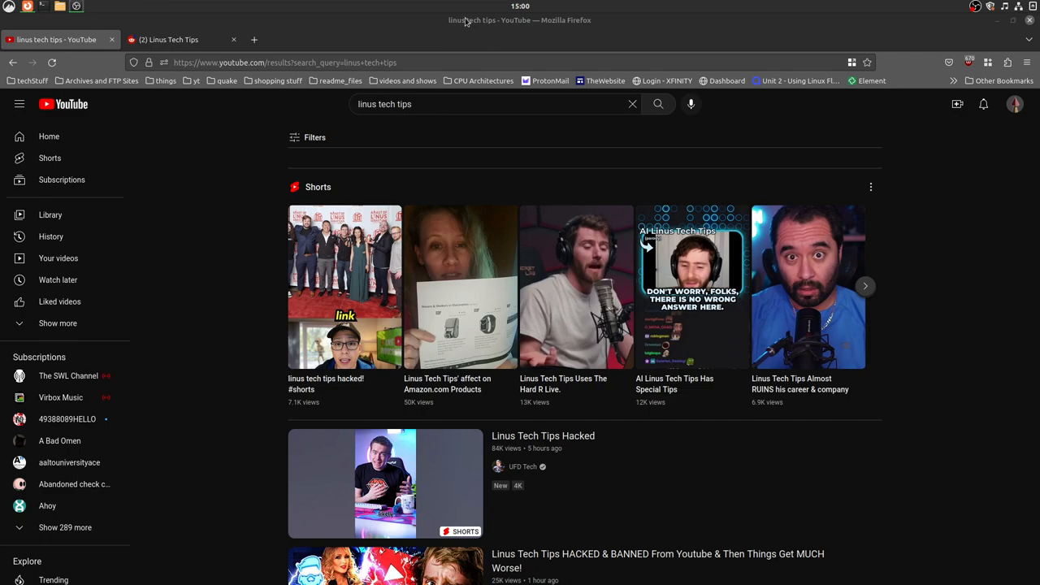
pyautogui.moveTo(194, 249)
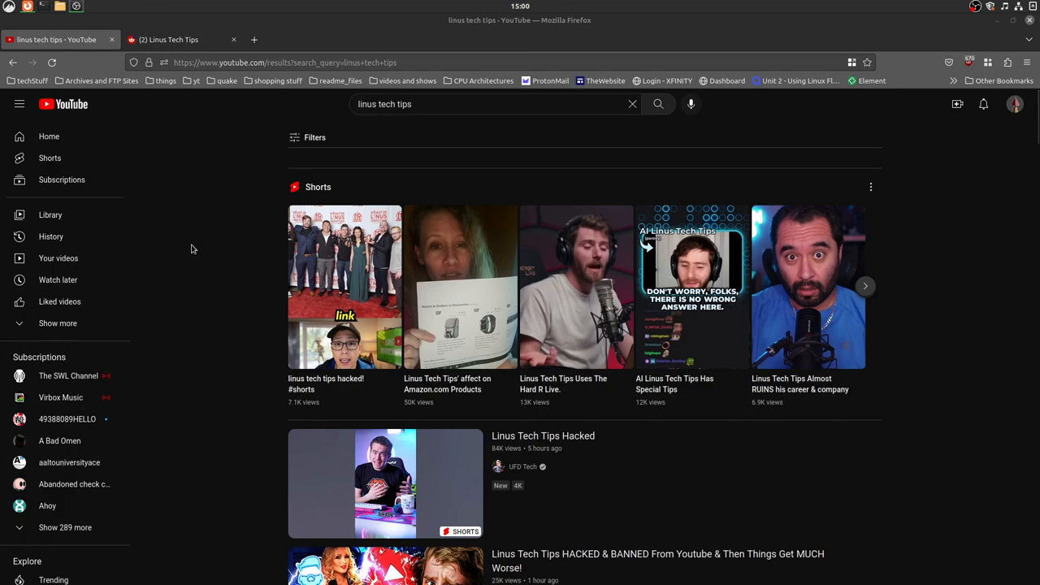
# Switch to the r/LinusTechTips feed and view the Welp post showing the channel renamed Tesla.
pyautogui.scroll(-3)
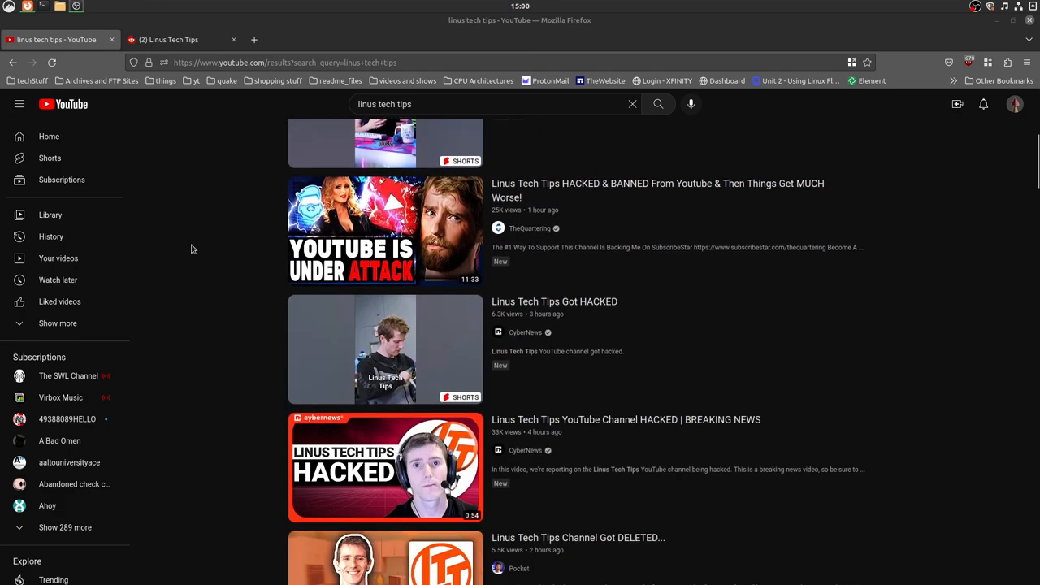
pyautogui.scroll(-3)
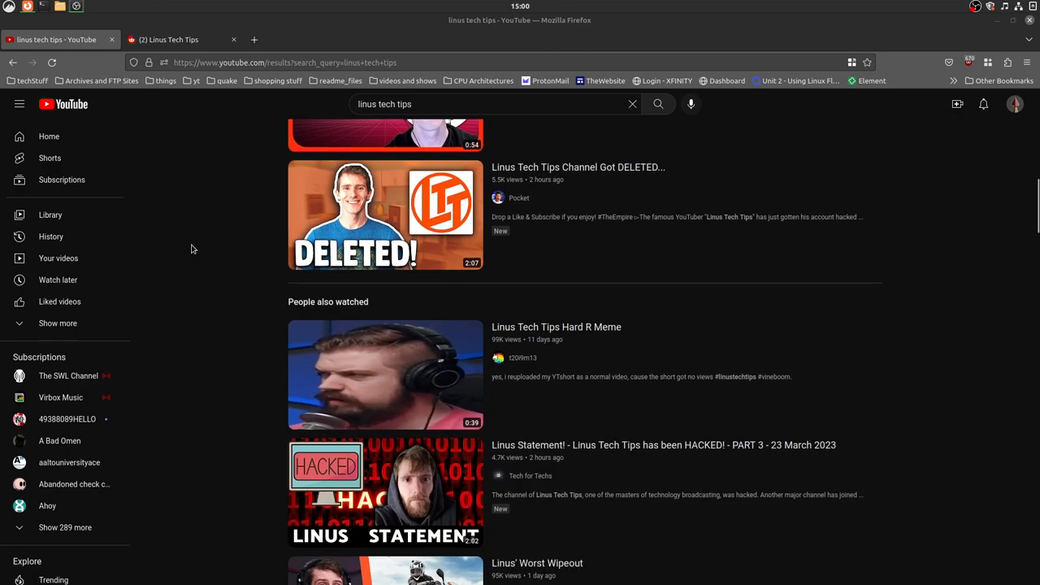
pyautogui.scroll(-3)
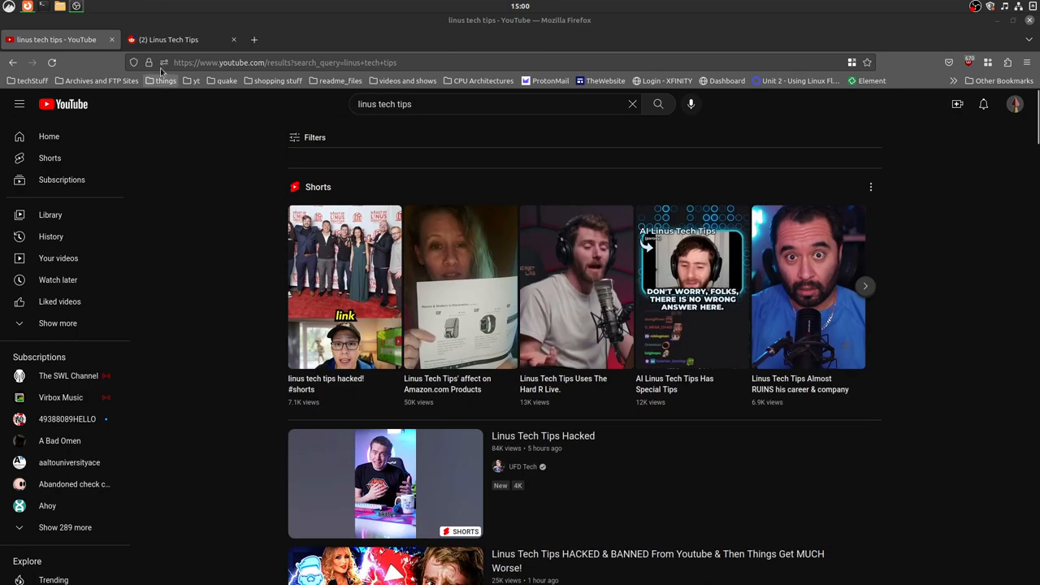
pyautogui.click(169, 39)
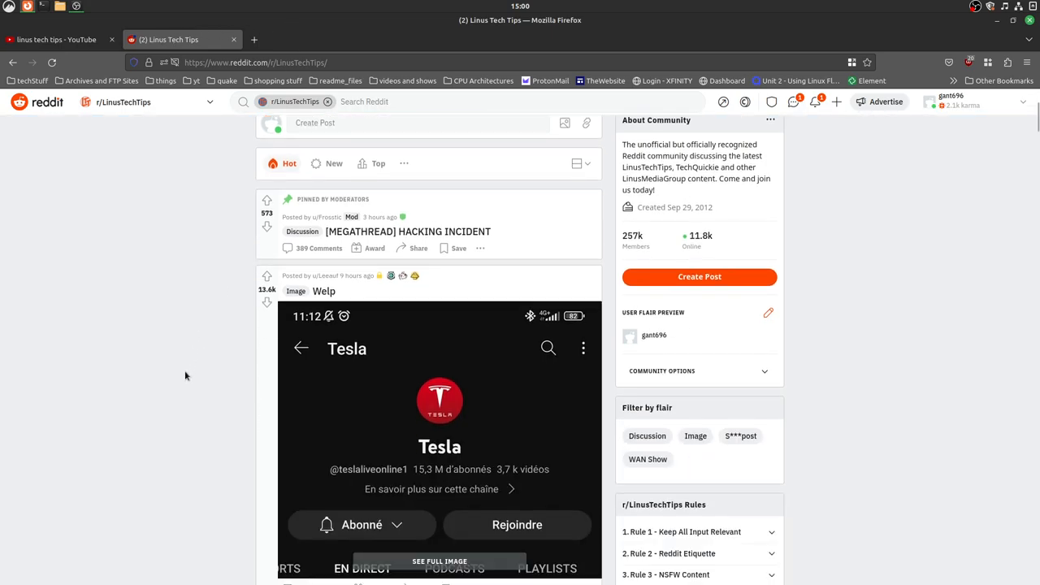
pyautogui.click(323, 290)
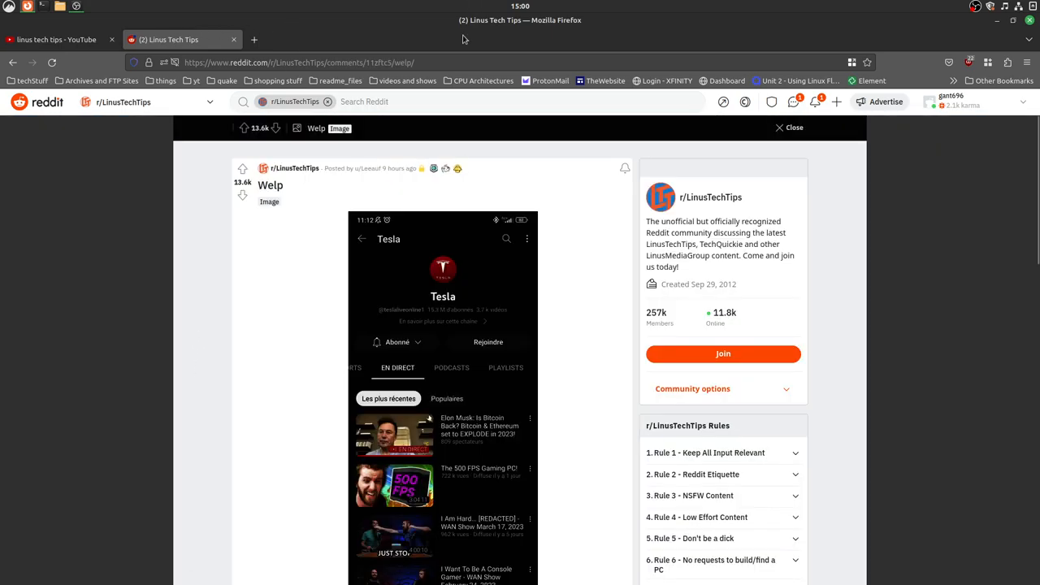
pyautogui.scroll(-3)
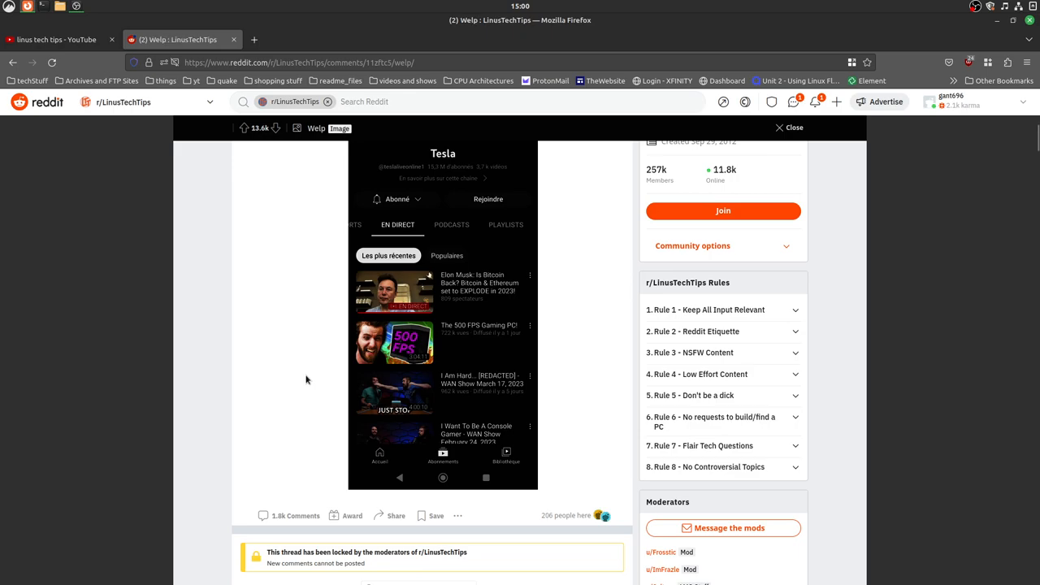
pyautogui.scroll(3)
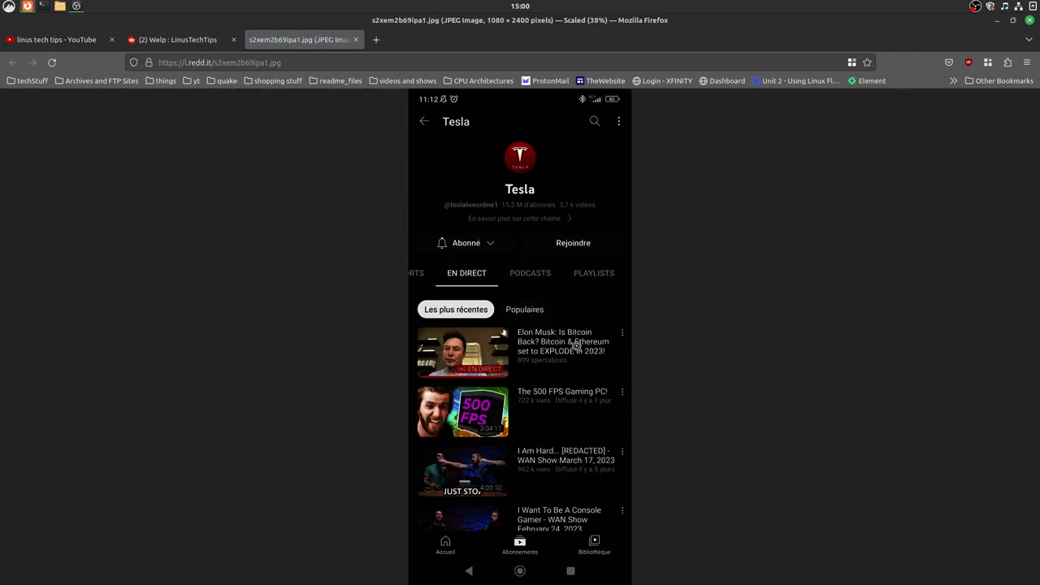
pyautogui.moveTo(643, 341)
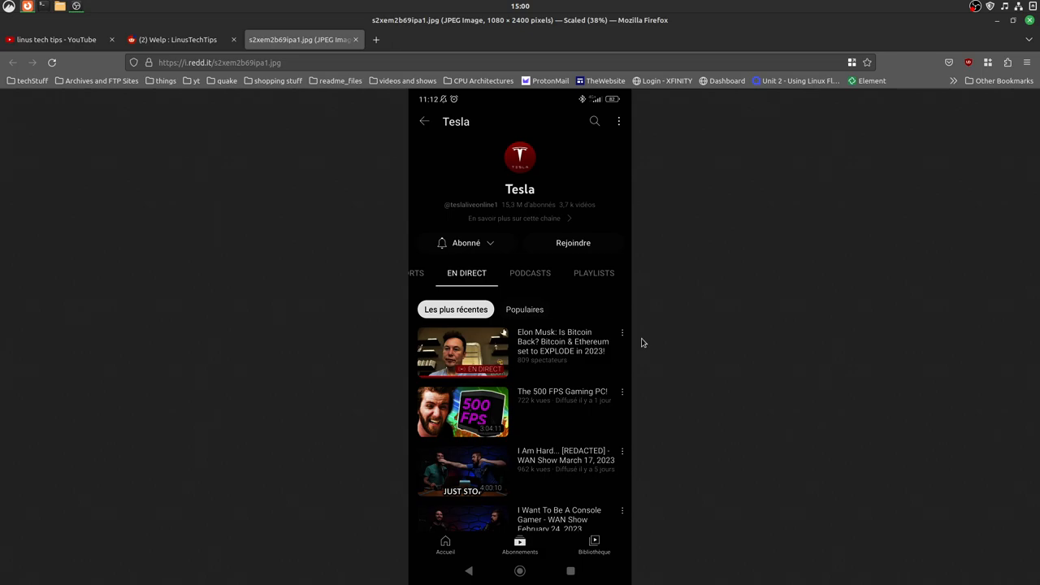
pyautogui.moveTo(385, 190)
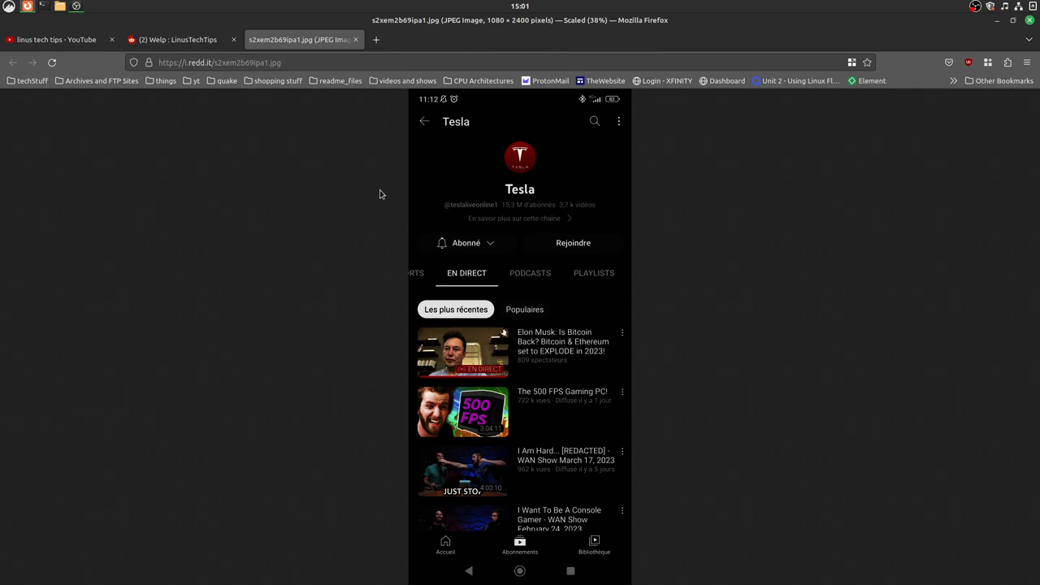
pyautogui.moveTo(355, 39)
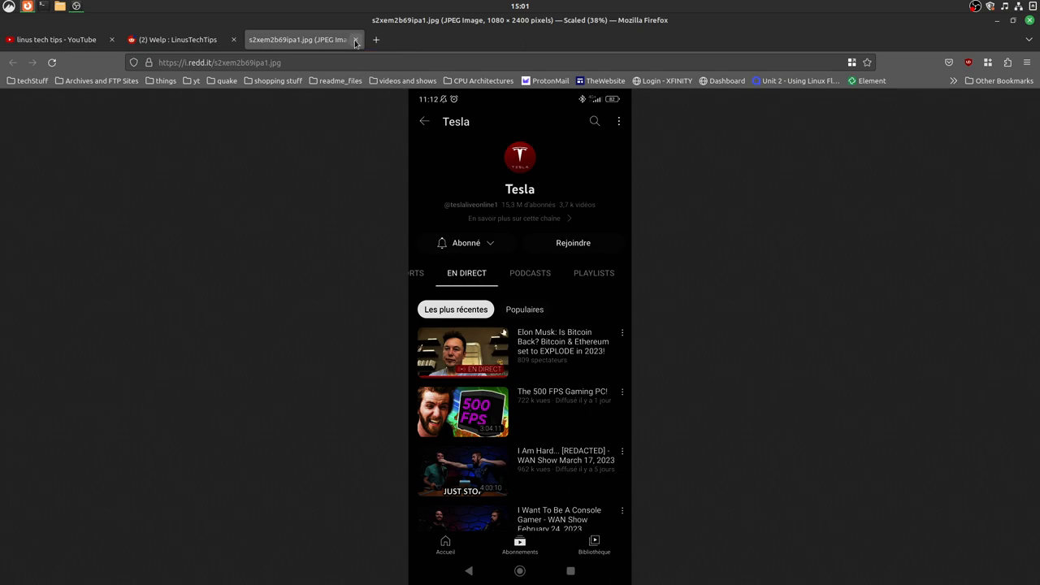
pyautogui.moveTo(354, 42)
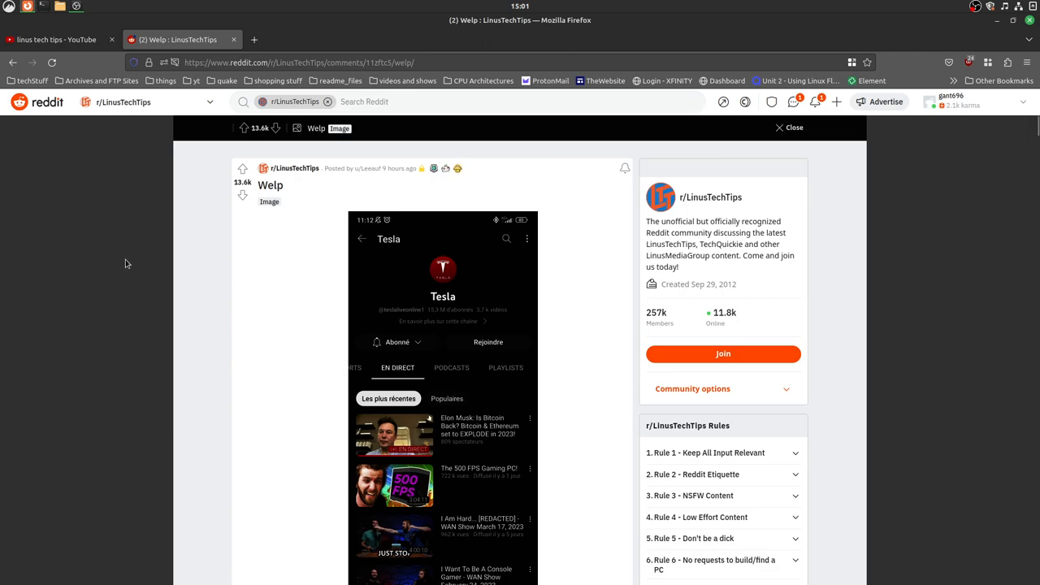
# Scroll the r/LinusTechTips feed down to the 'Sir, they've just hit the second channel' post.
pyautogui.scroll(-3)
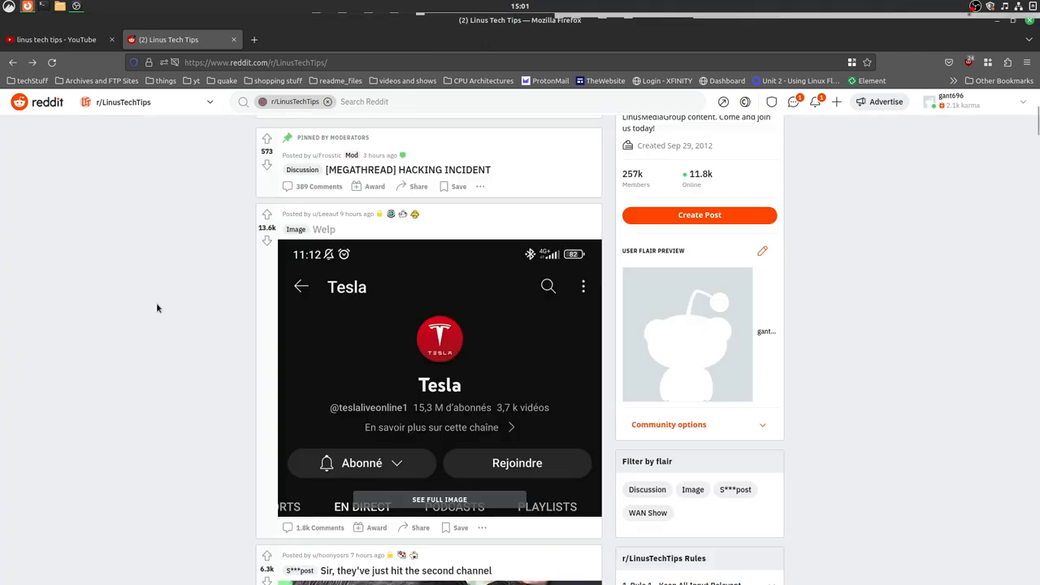
pyautogui.moveTo(151, 308)
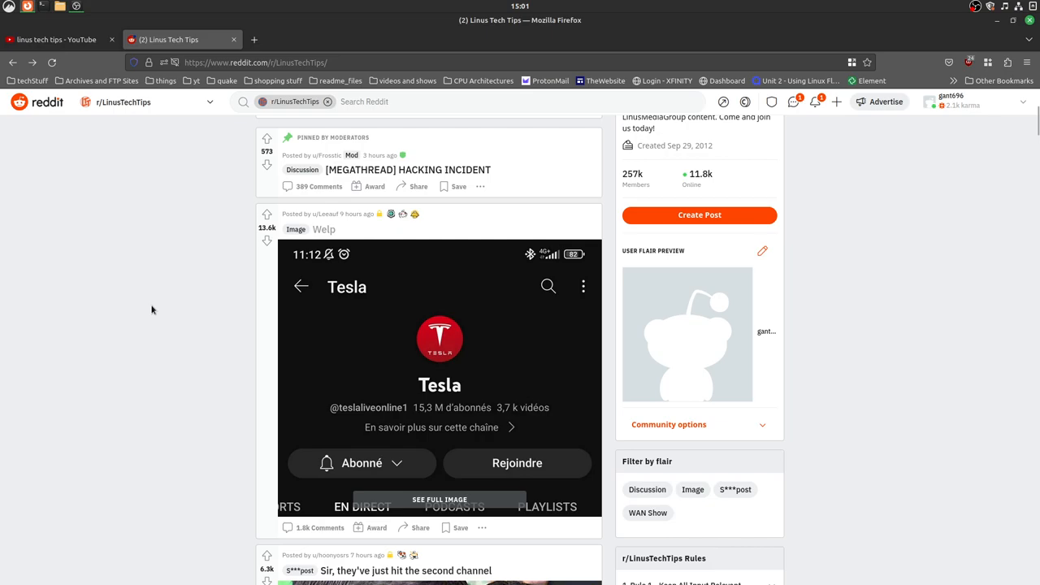
pyautogui.scroll(-3)
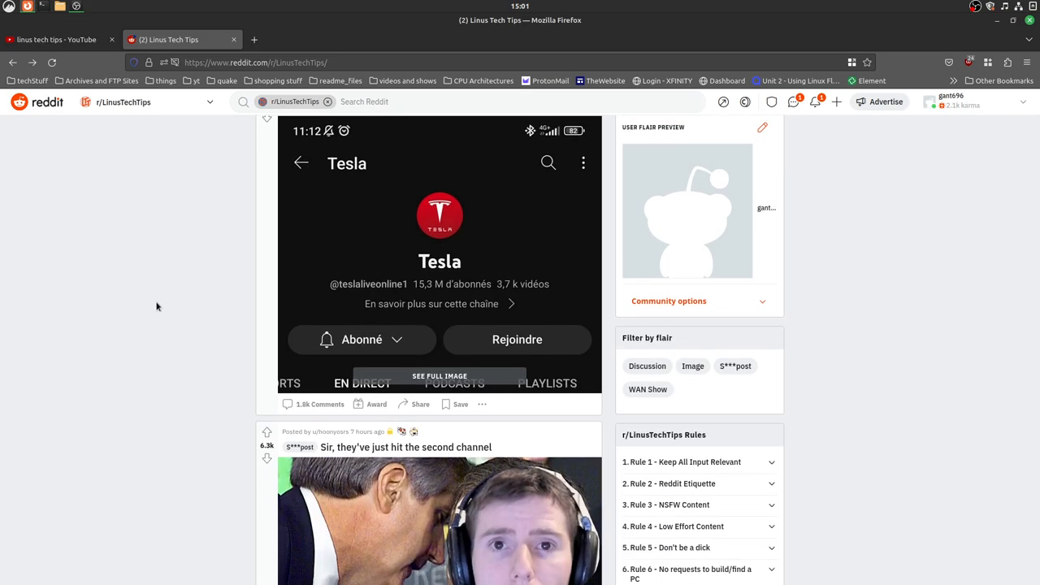
pyautogui.scroll(-3)
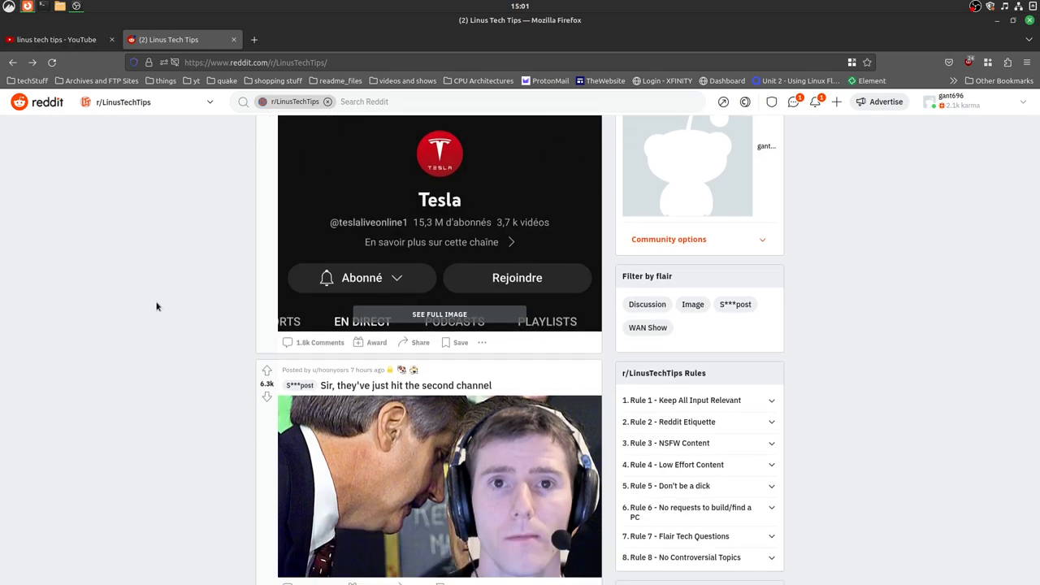
pyautogui.moveTo(185, 463)
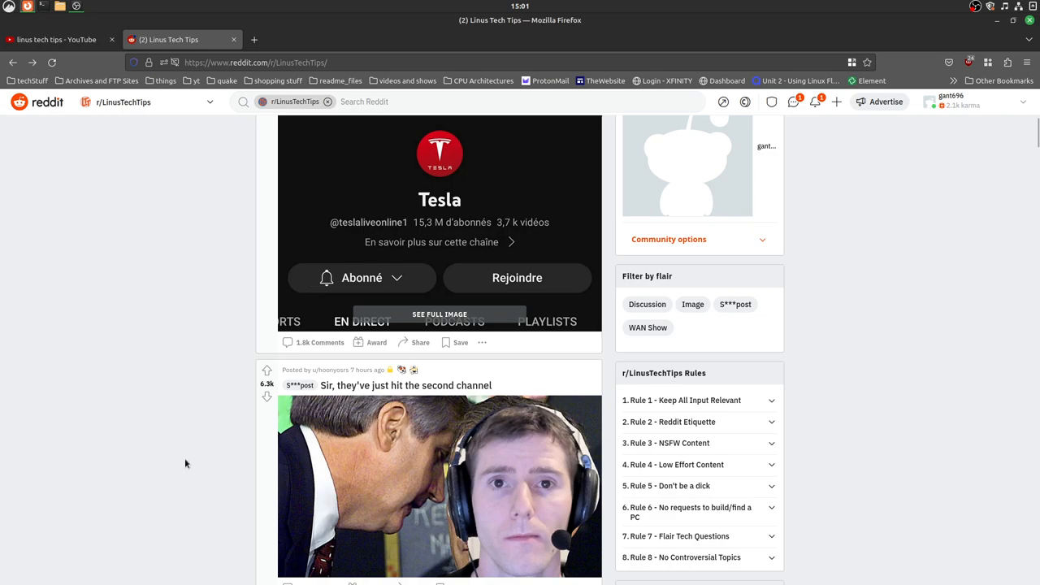